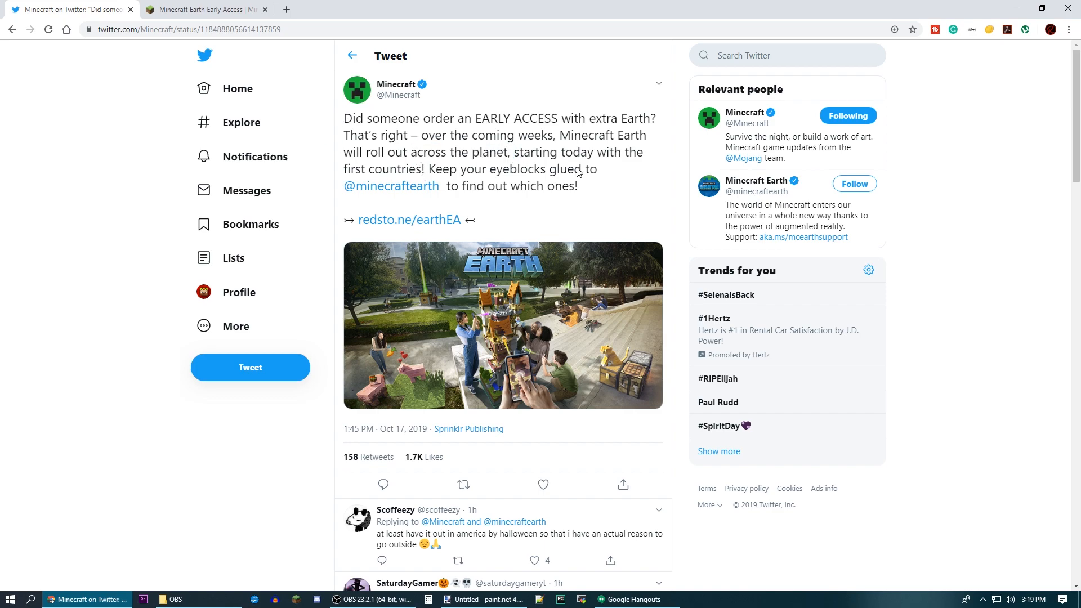
Step: Read through the Minecraft Earth Early Access article on minecraft.net in Chrome
left_click(203, 9)
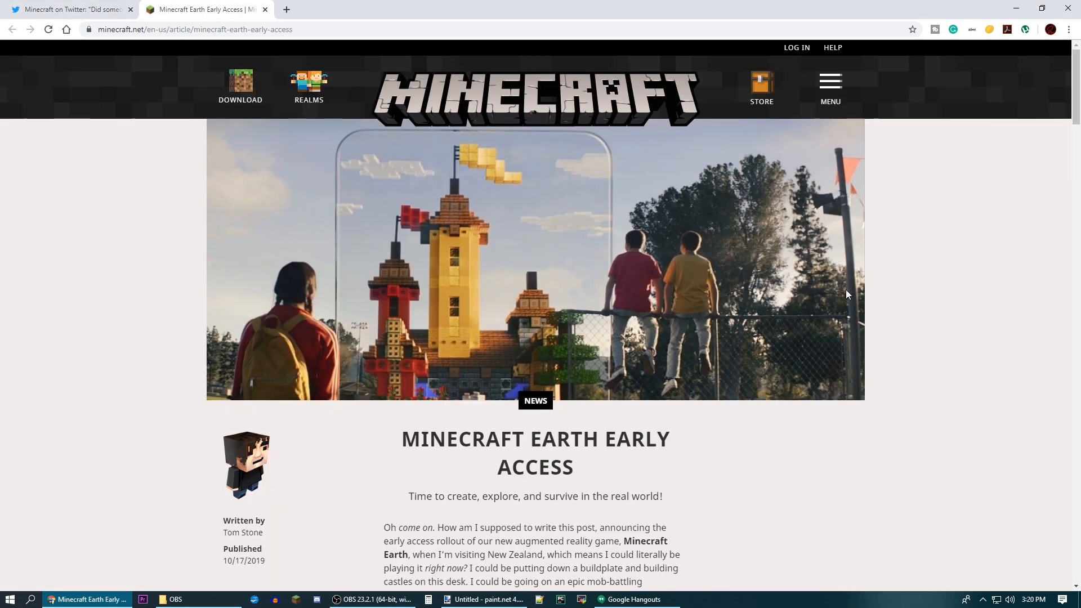
scroll("down", 3)
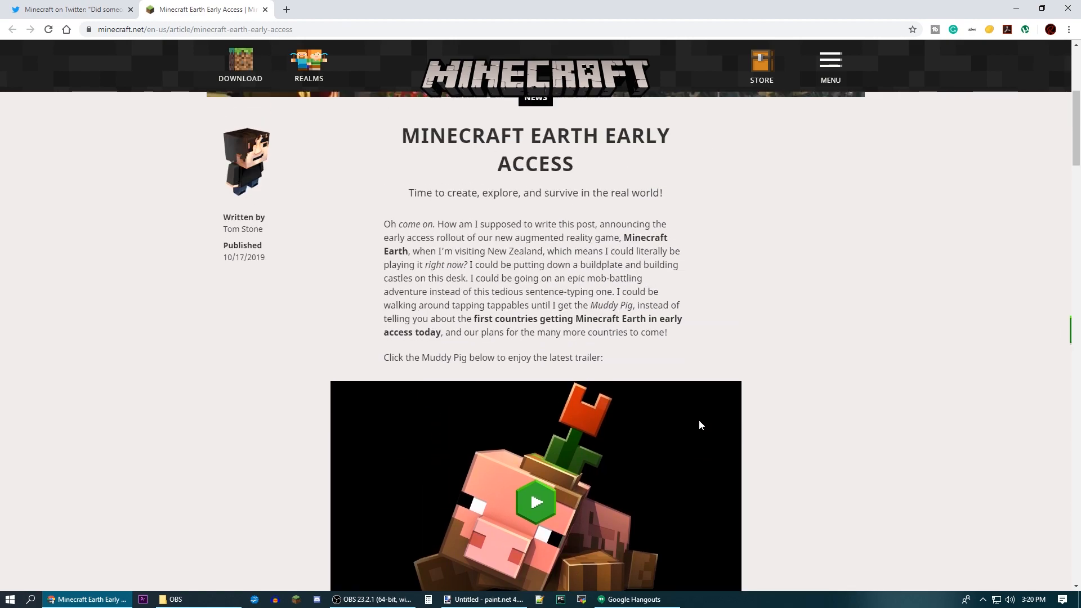
scroll("down", 3)
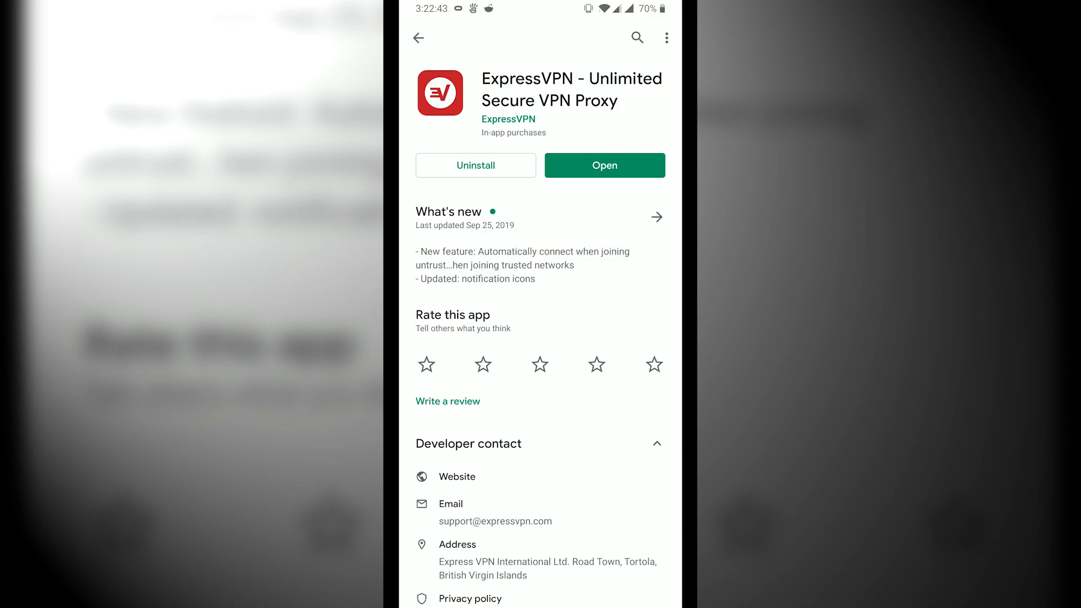
Step: Launch ExpressVPN, start the free trial, answer the crash-report prompt and grant VPN permission
left_click(603, 166)
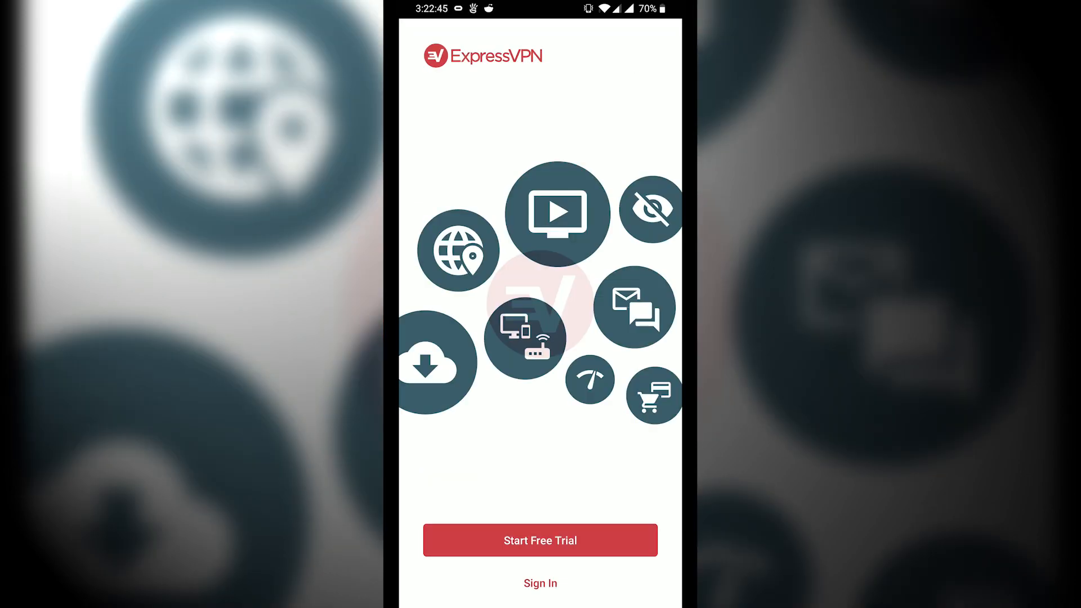
left_click(539, 582)
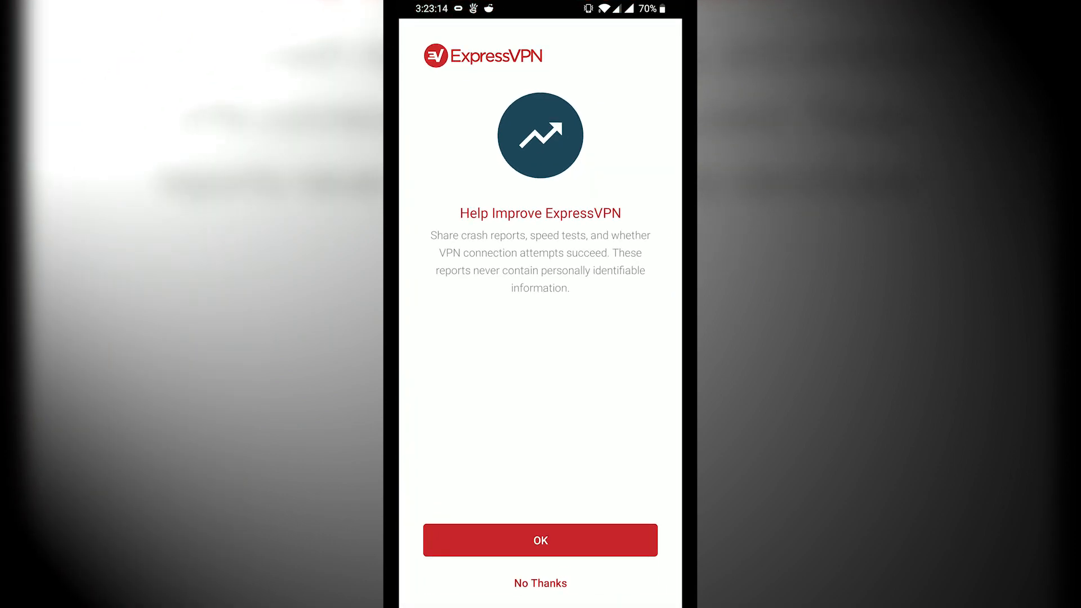
left_click(539, 539)
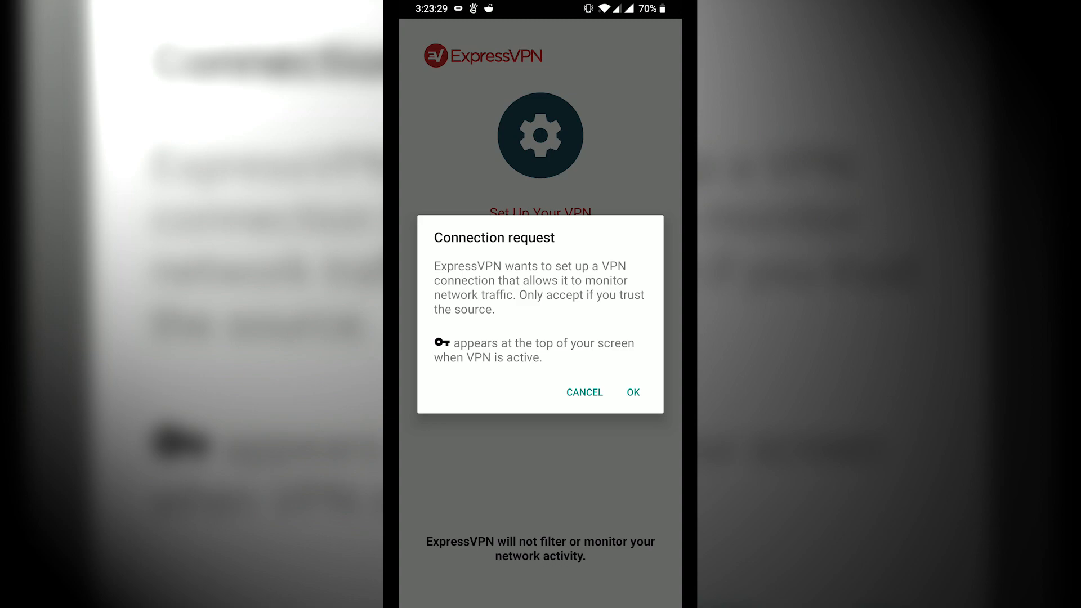
left_click(632, 391)
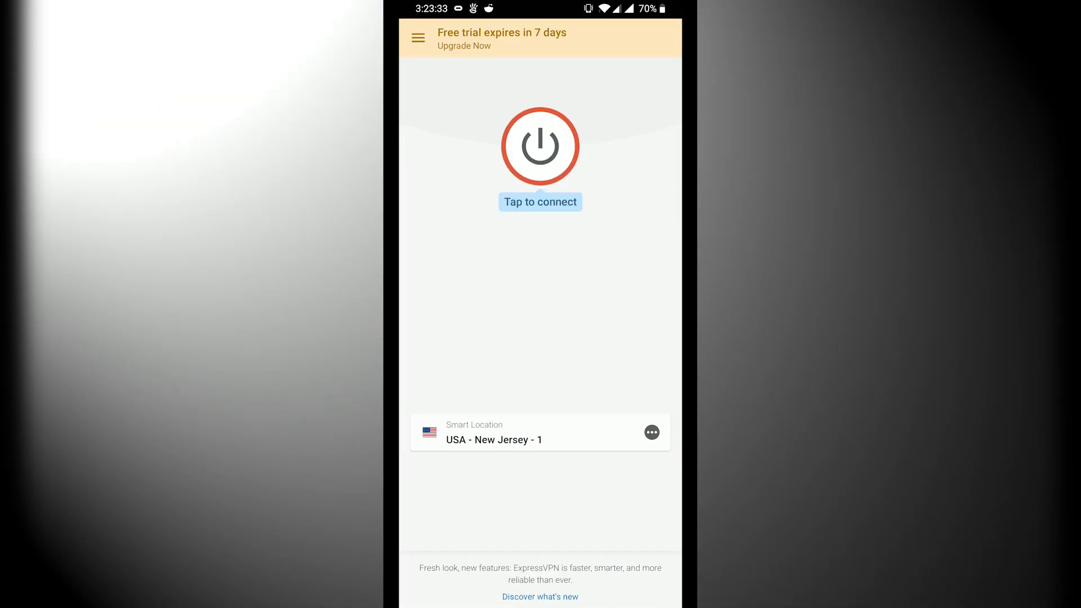
Step: Choose Iceland from the All Locations list as the VPN server location
left_click(539, 145)
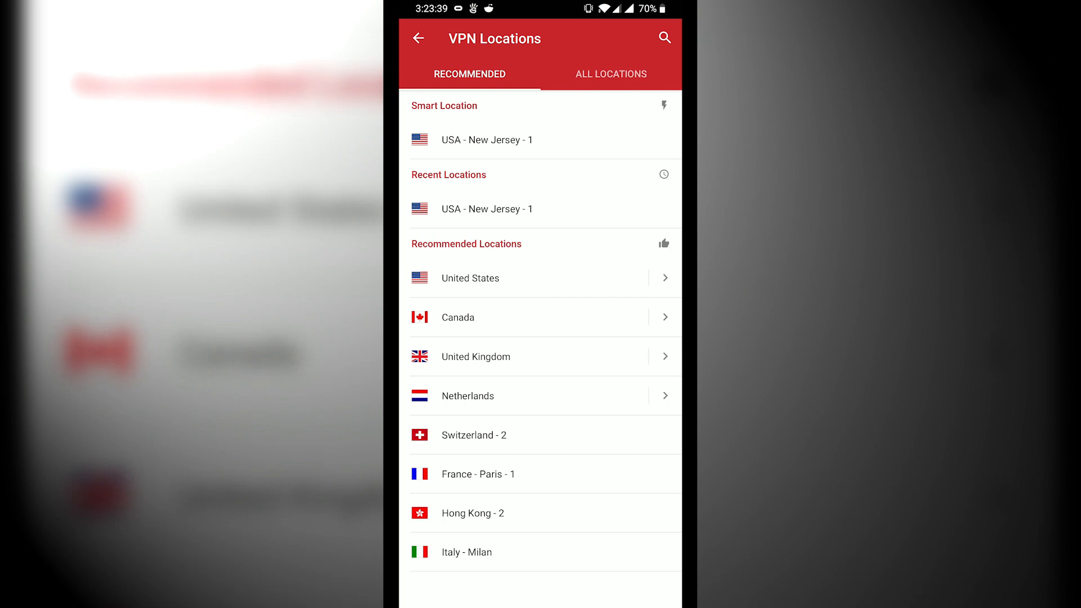
left_click(610, 74)
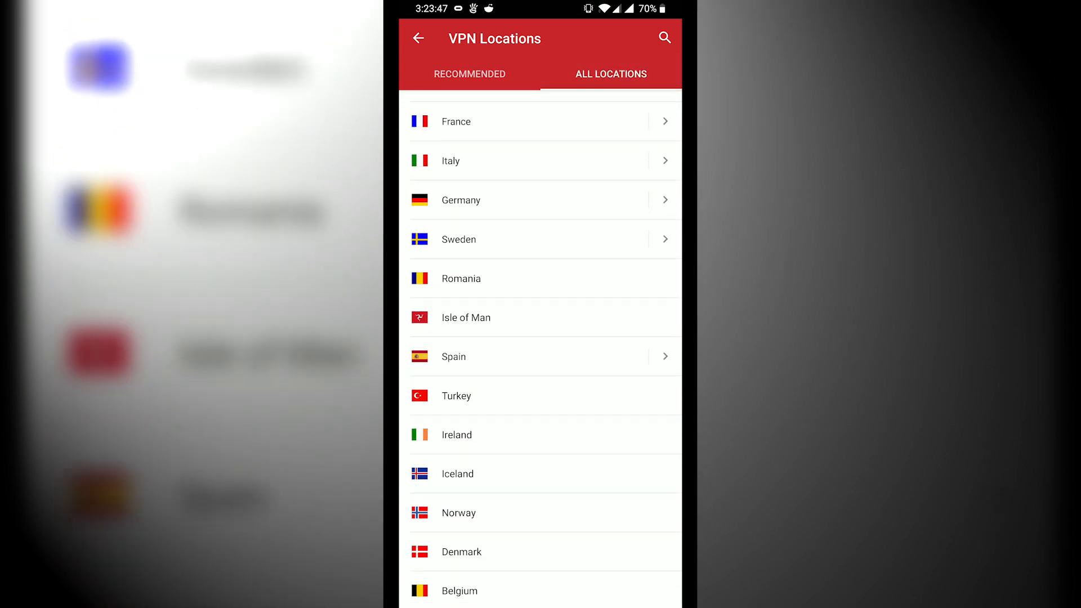
left_click(457, 474)
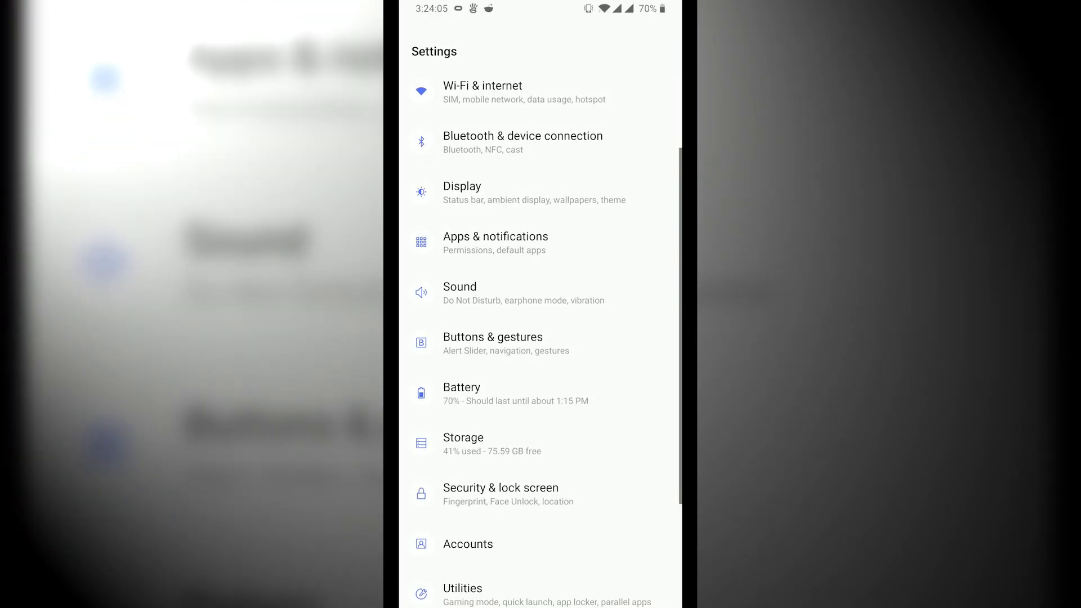
Step: Clear the Google Play Store's app storage from its Storage settings and confirm
left_click(495, 243)
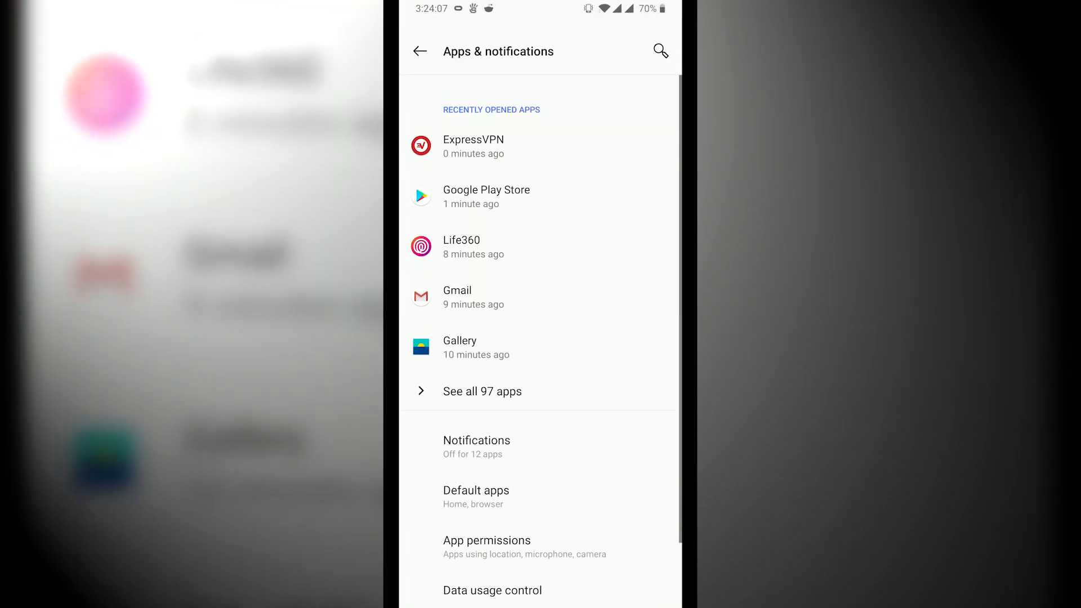
left_click(486, 196)
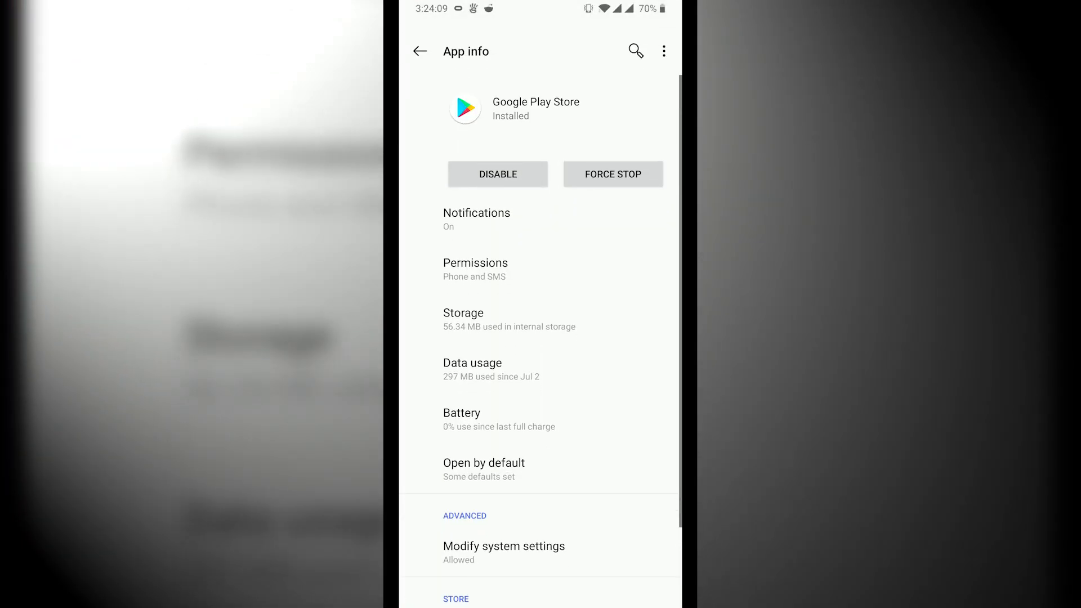
left_click(463, 319)
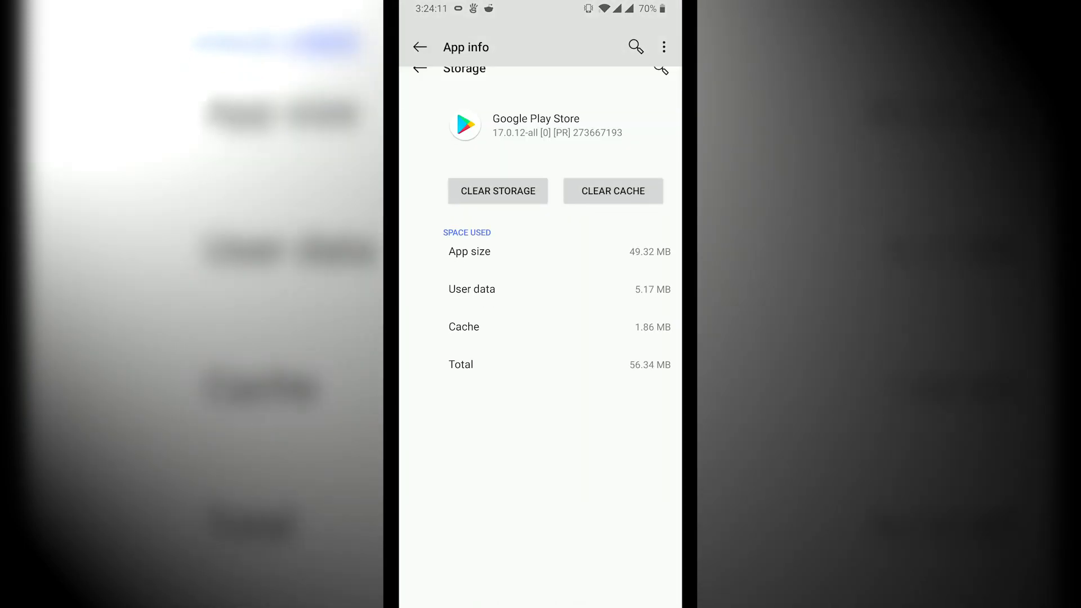
left_click(496, 191)
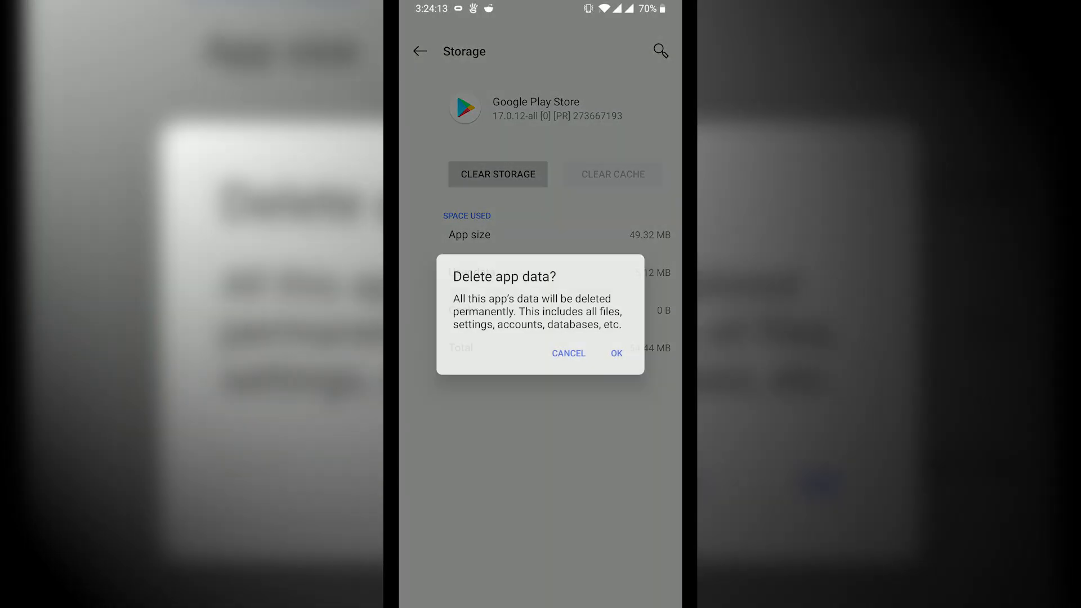
left_click(614, 352)
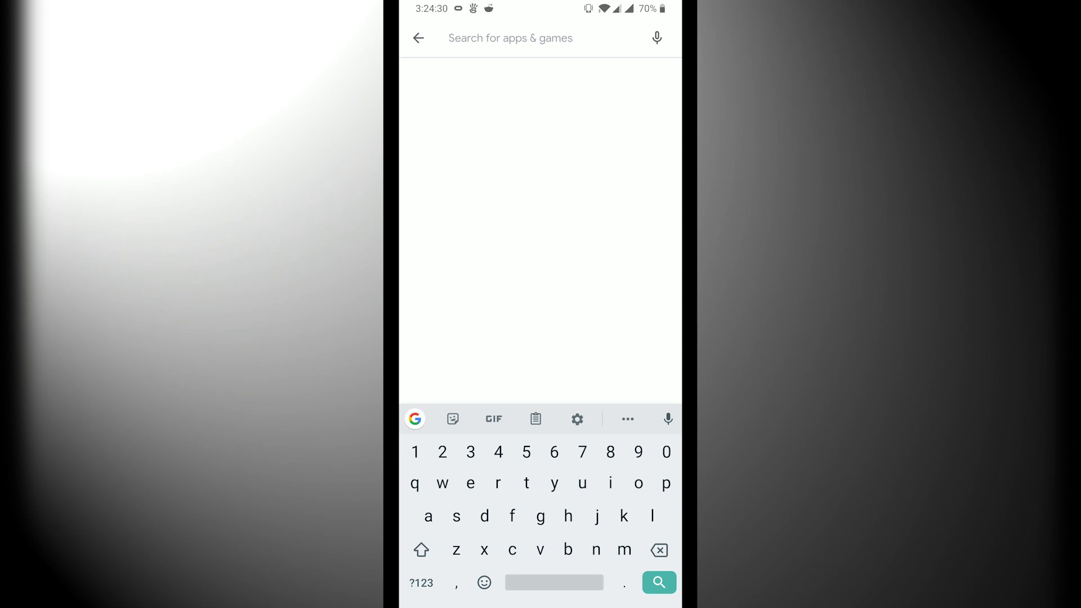
Step: Search the Play Store for 'Minecraft' and install Minecraft Earth
type("Minecraft")
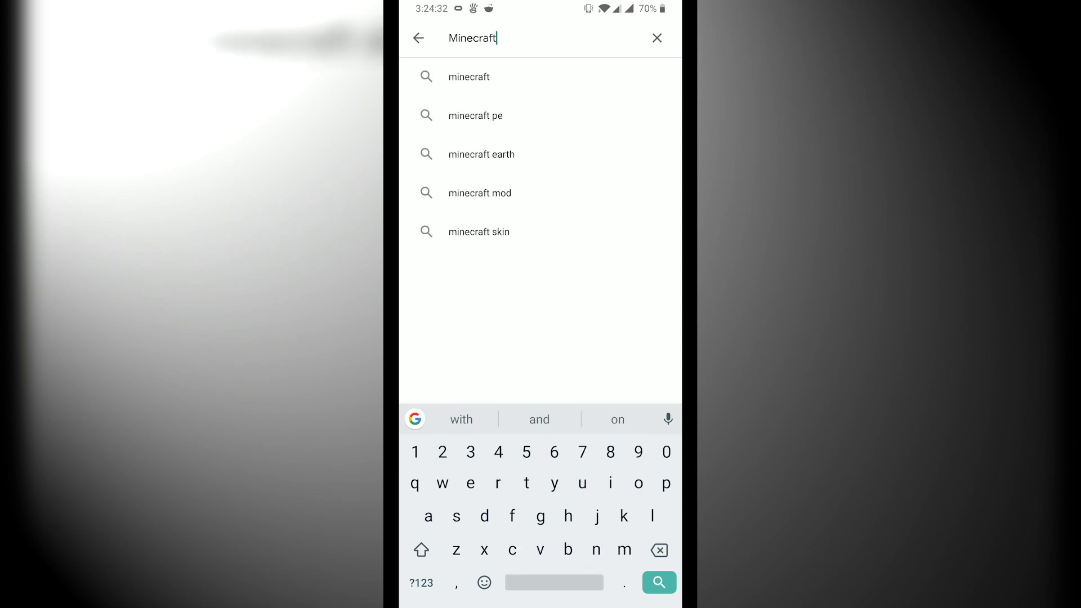
left_click(480, 154)
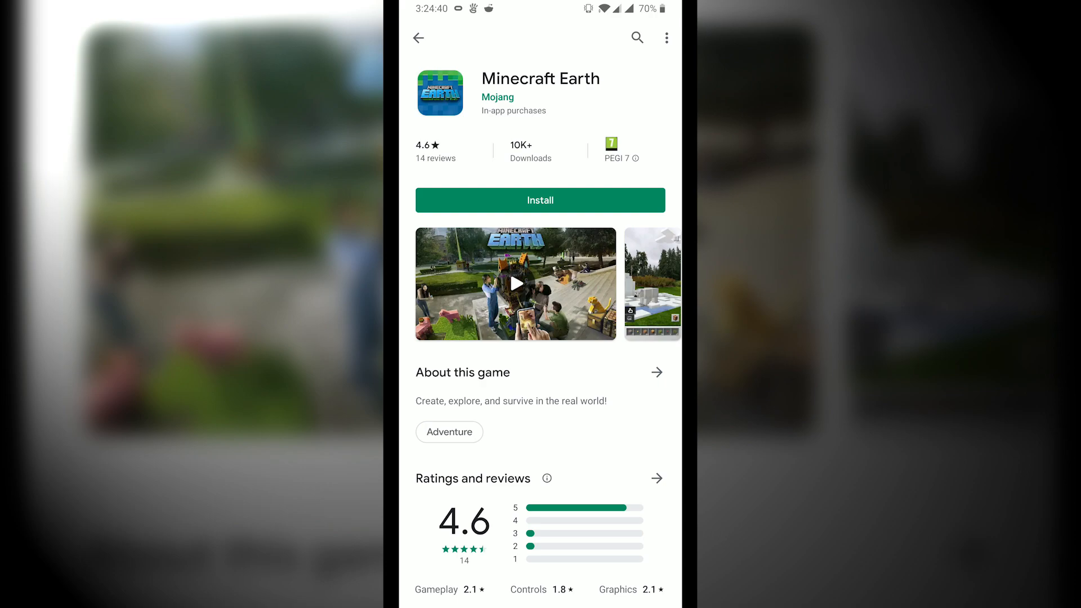
left_click(539, 201)
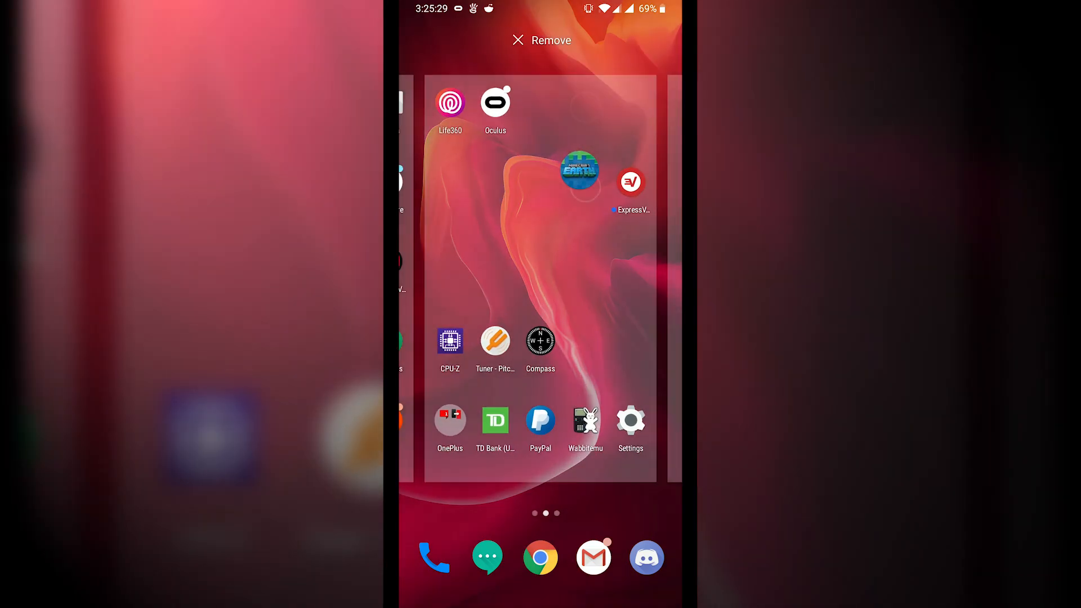
Step: Launch Minecraft Earth from the home screen so its content update starts downloading
left_click(579, 170)
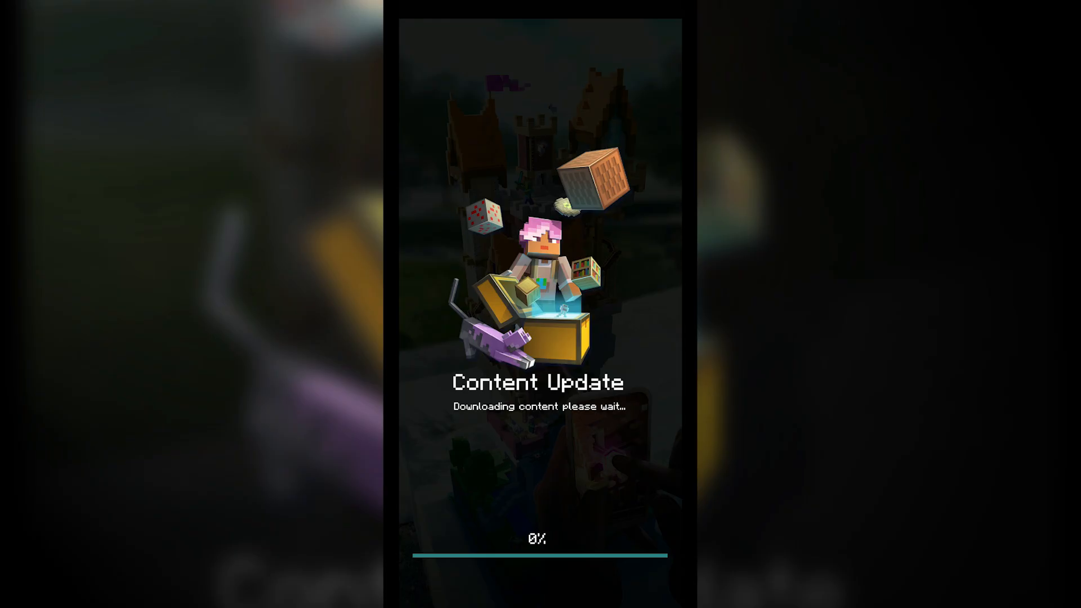